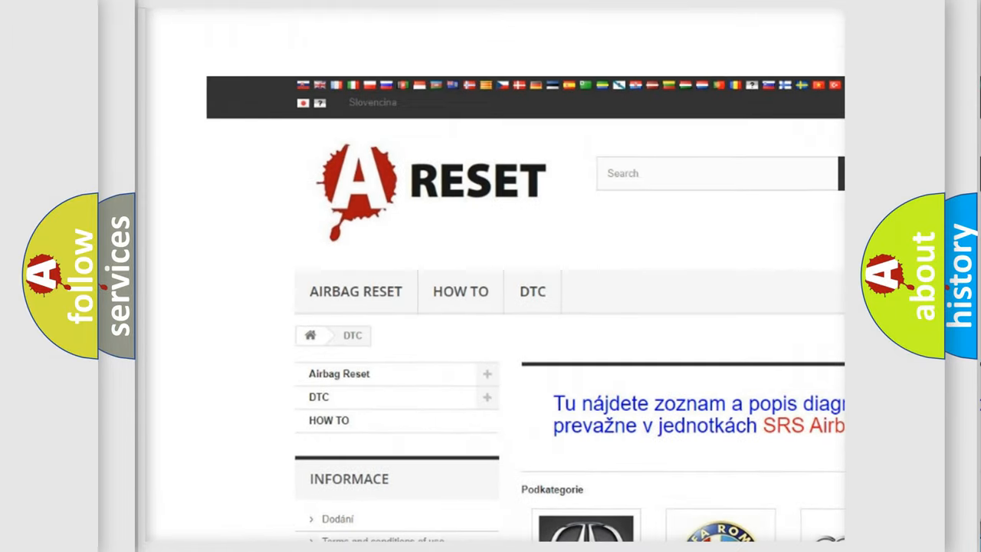
- Browse the Saturn DTC list down through its B-codes toward B2585:00
scroll(down, 3)
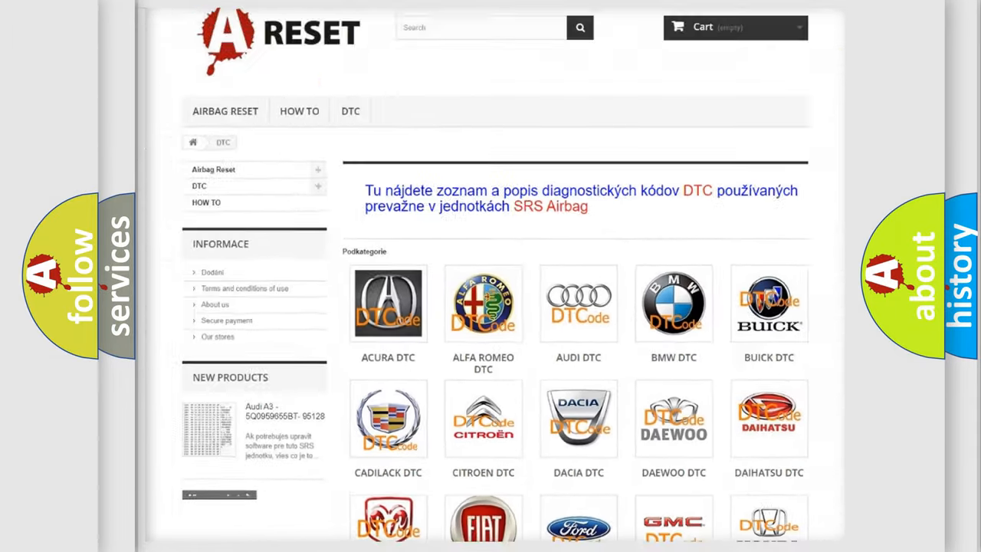
scroll(down, 3)
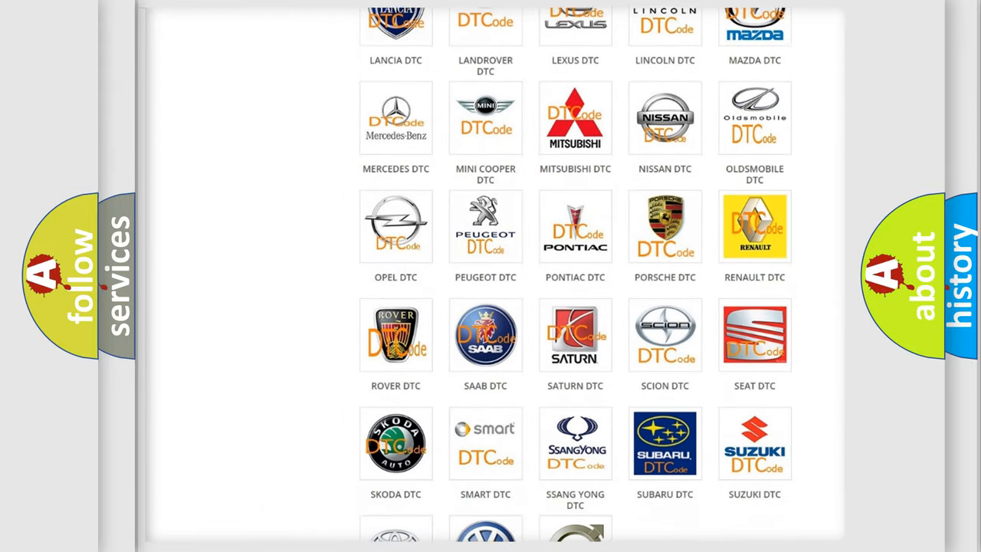
scroll(down, 3)
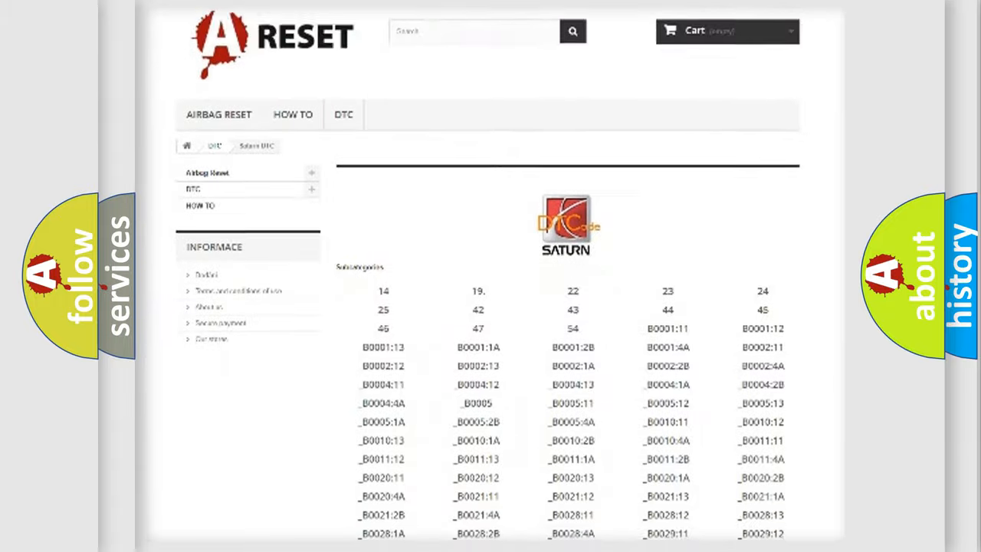
scroll(down, 3)
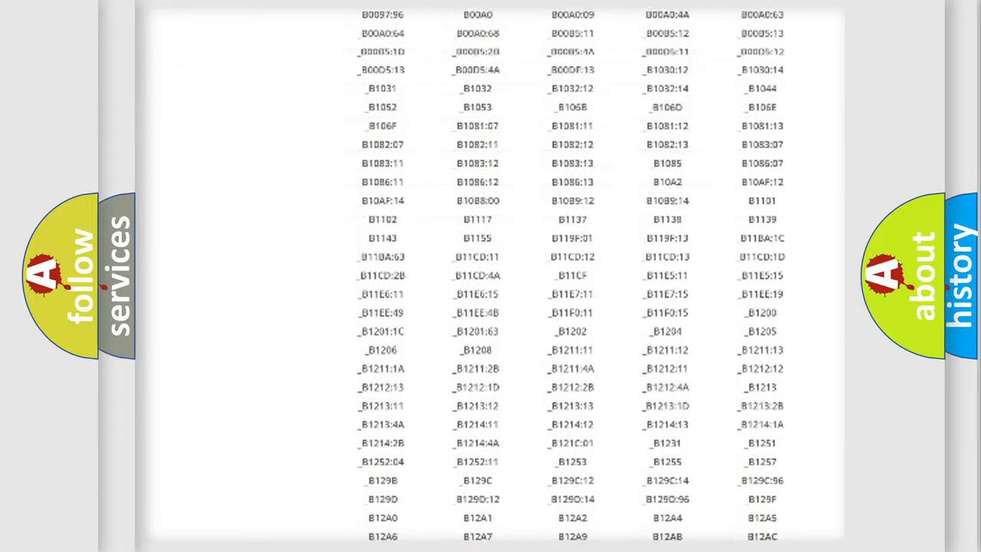
scroll(up, 3)
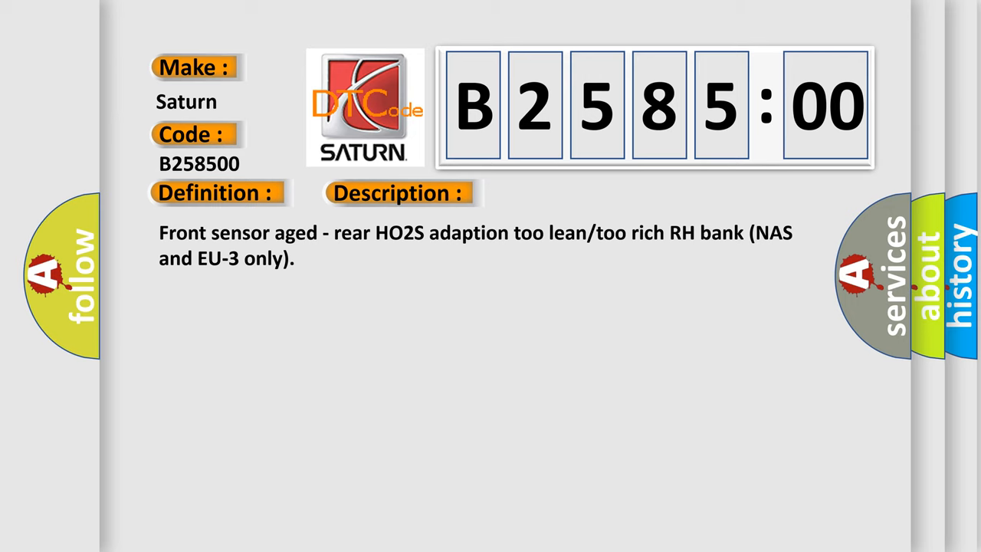
- Advance the slideshow to the B258500 slide revealing its definition and cause text
click(561, 193)
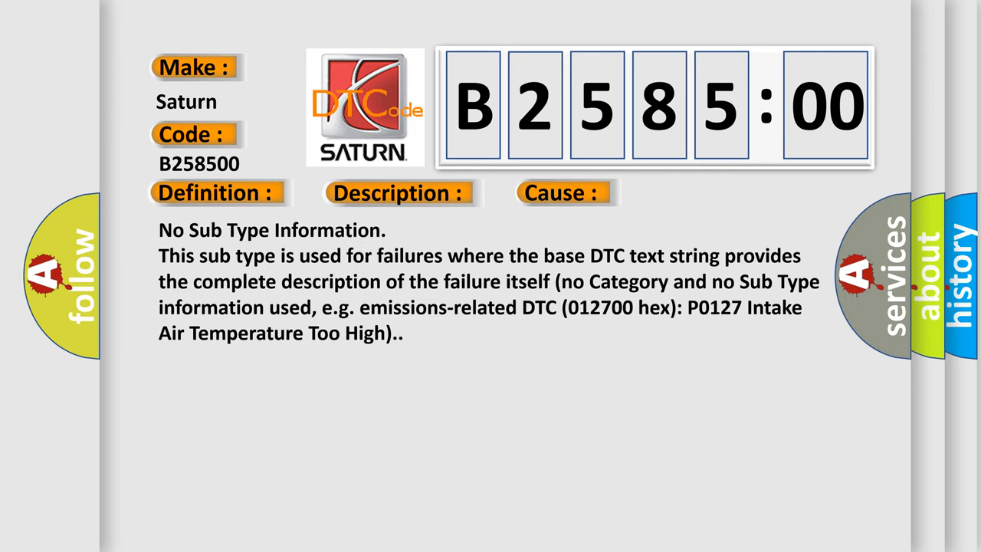